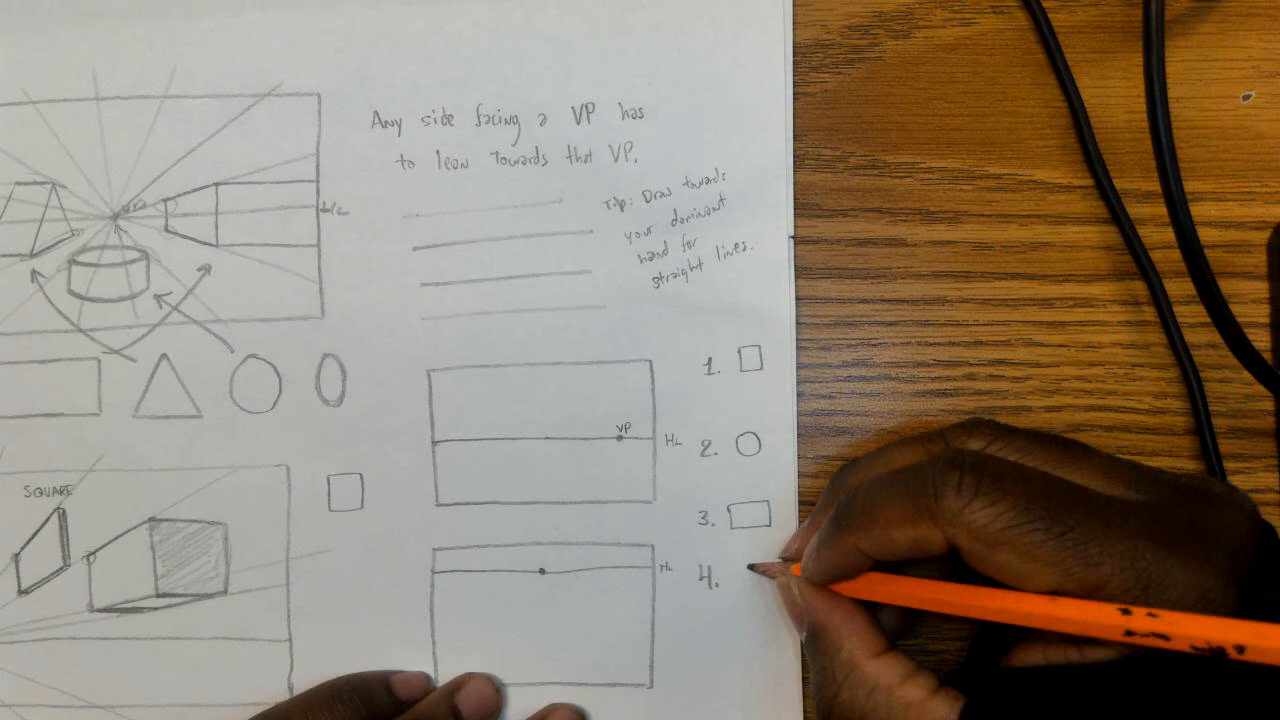
# Step: Sketch a small triangle beside item 4 in the right-hand shape list
pyautogui.click(755, 578)
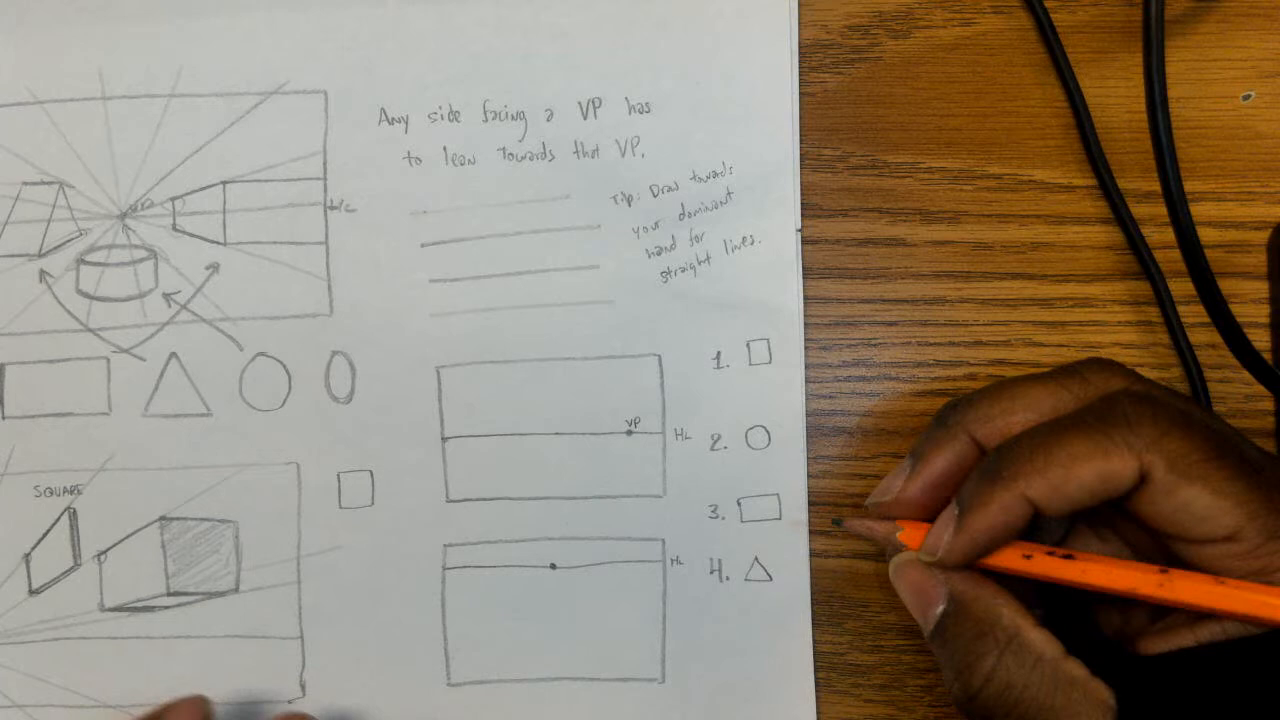